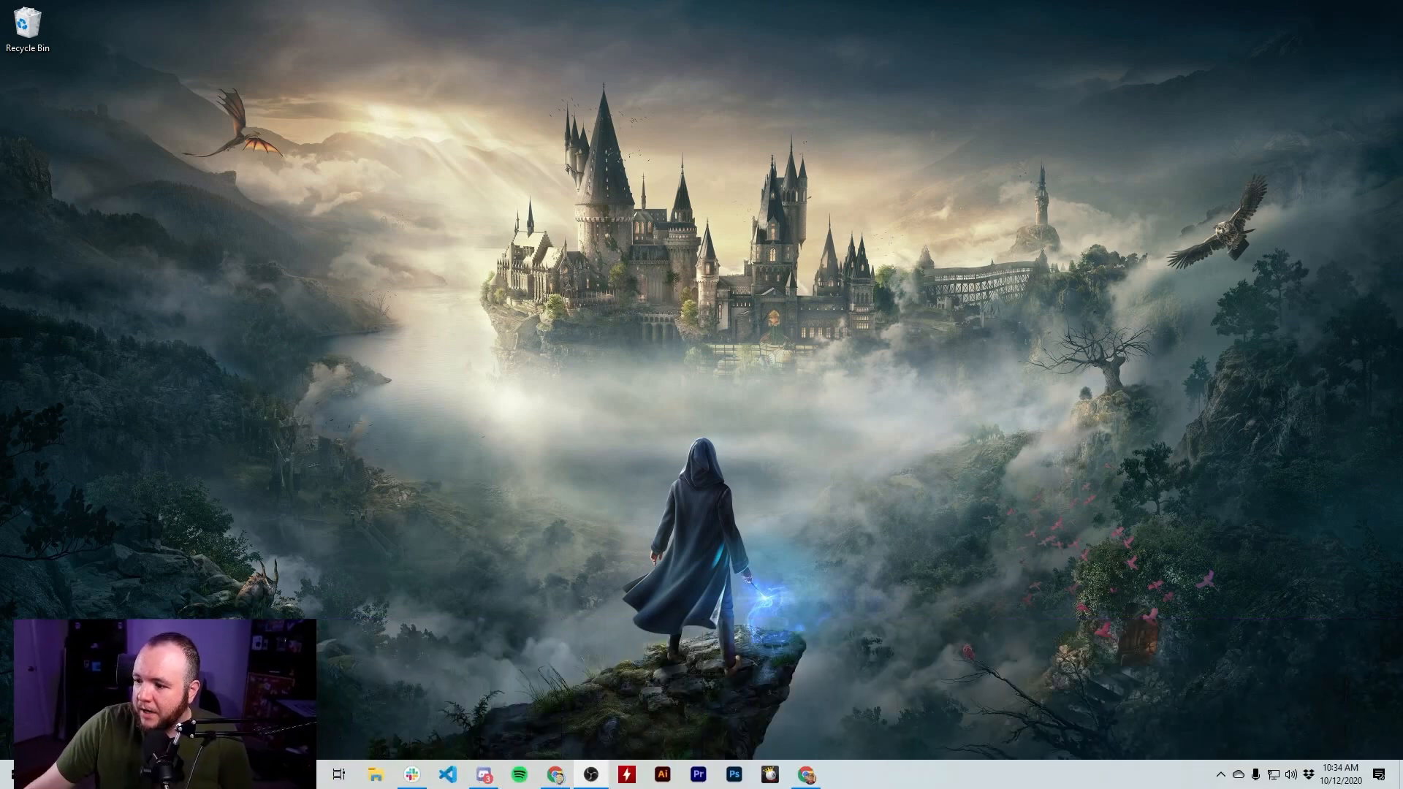
{"action": "mouse_move", "coordinate": [1252, 523]}
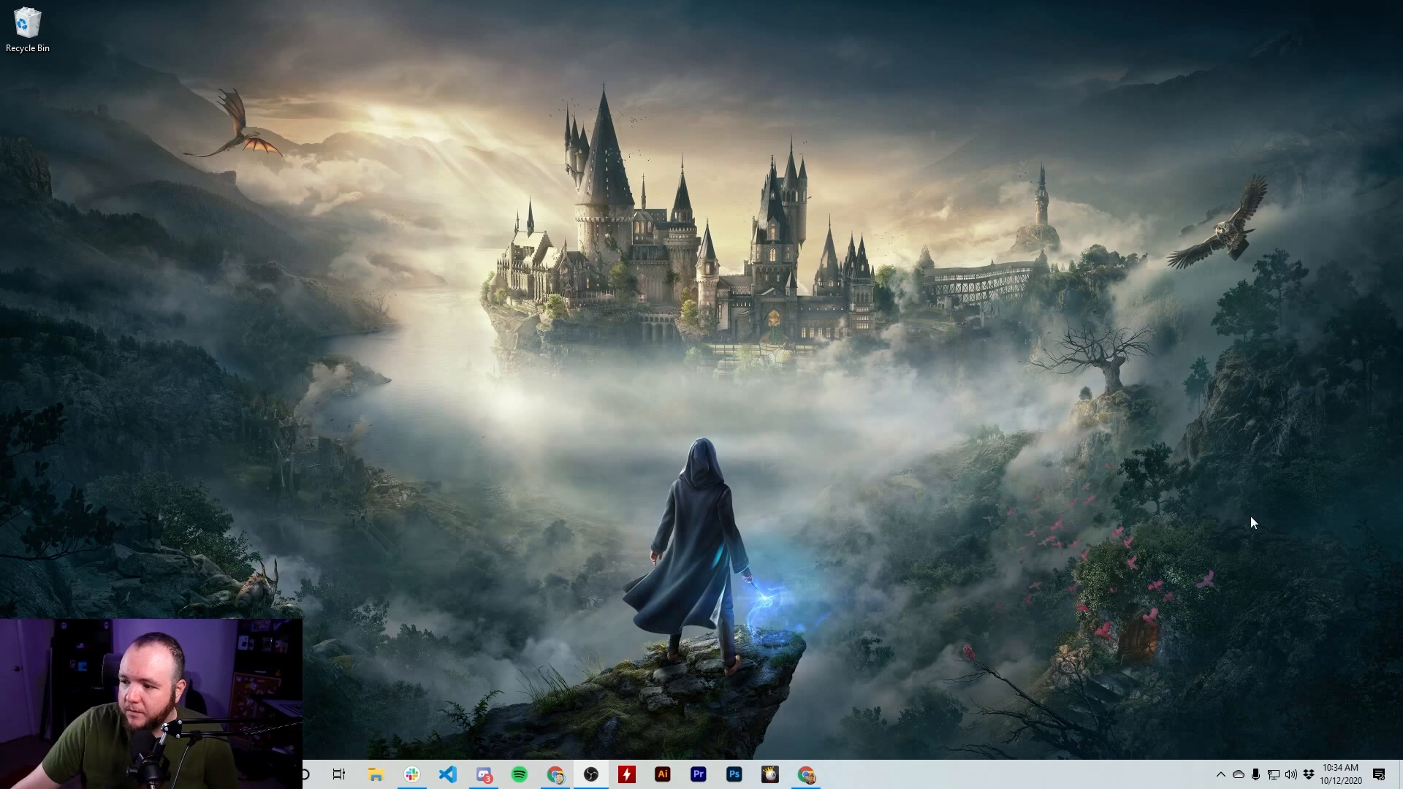
- Show the hidden notification-area icons to reveal the background apps currently running
{"action": "left_click", "coordinate": [1218, 774]}
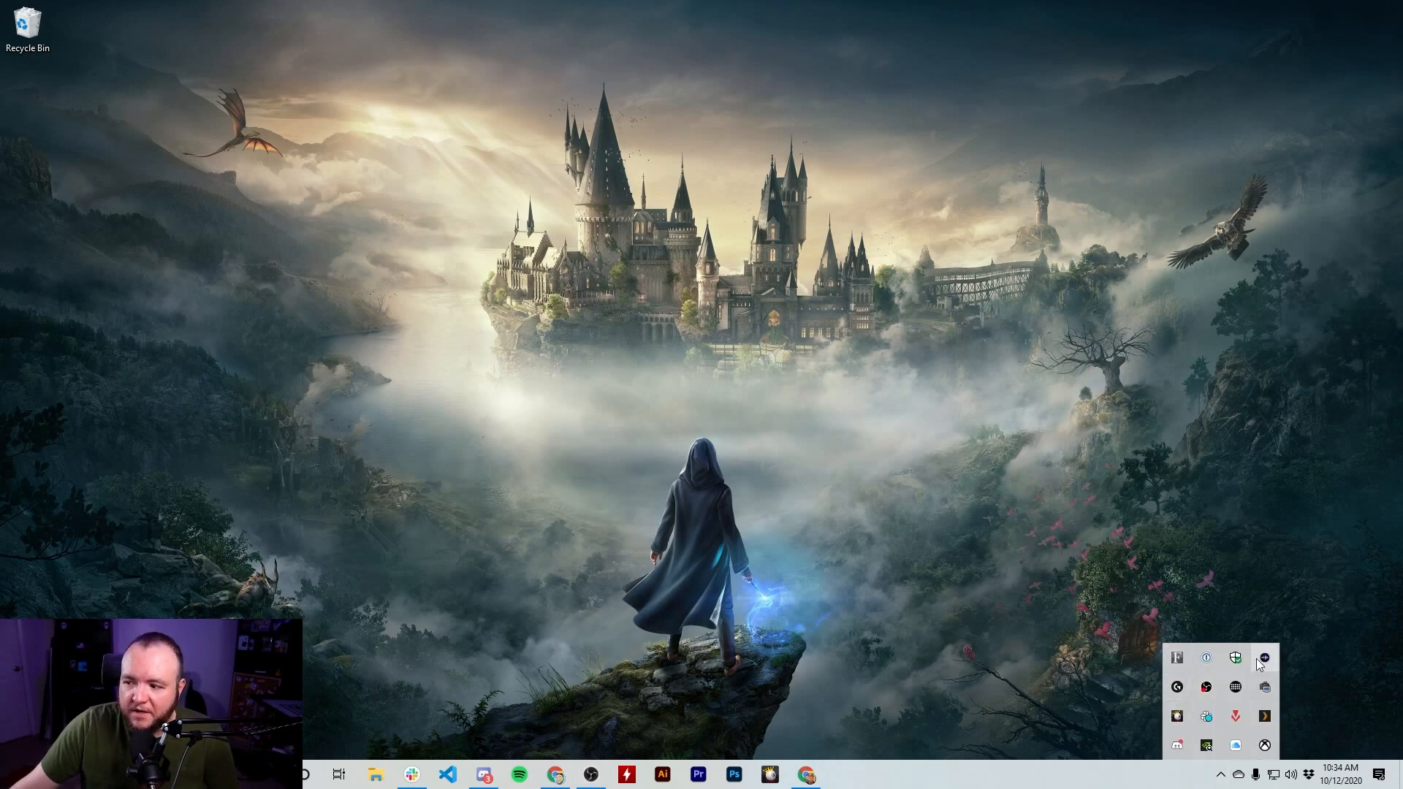
{"action": "mouse_move", "coordinate": [1178, 656]}
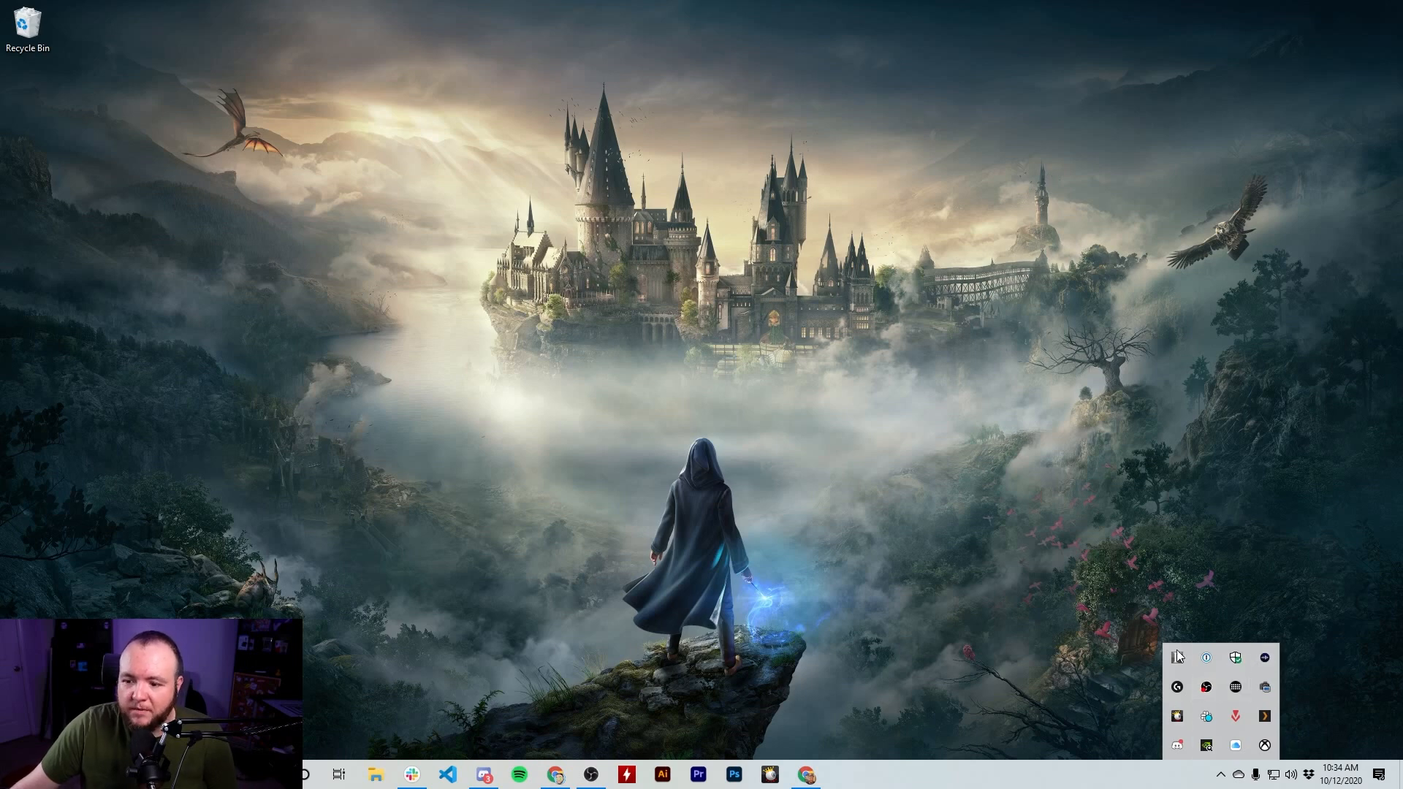
{"action": "mouse_move", "coordinate": [1177, 658]}
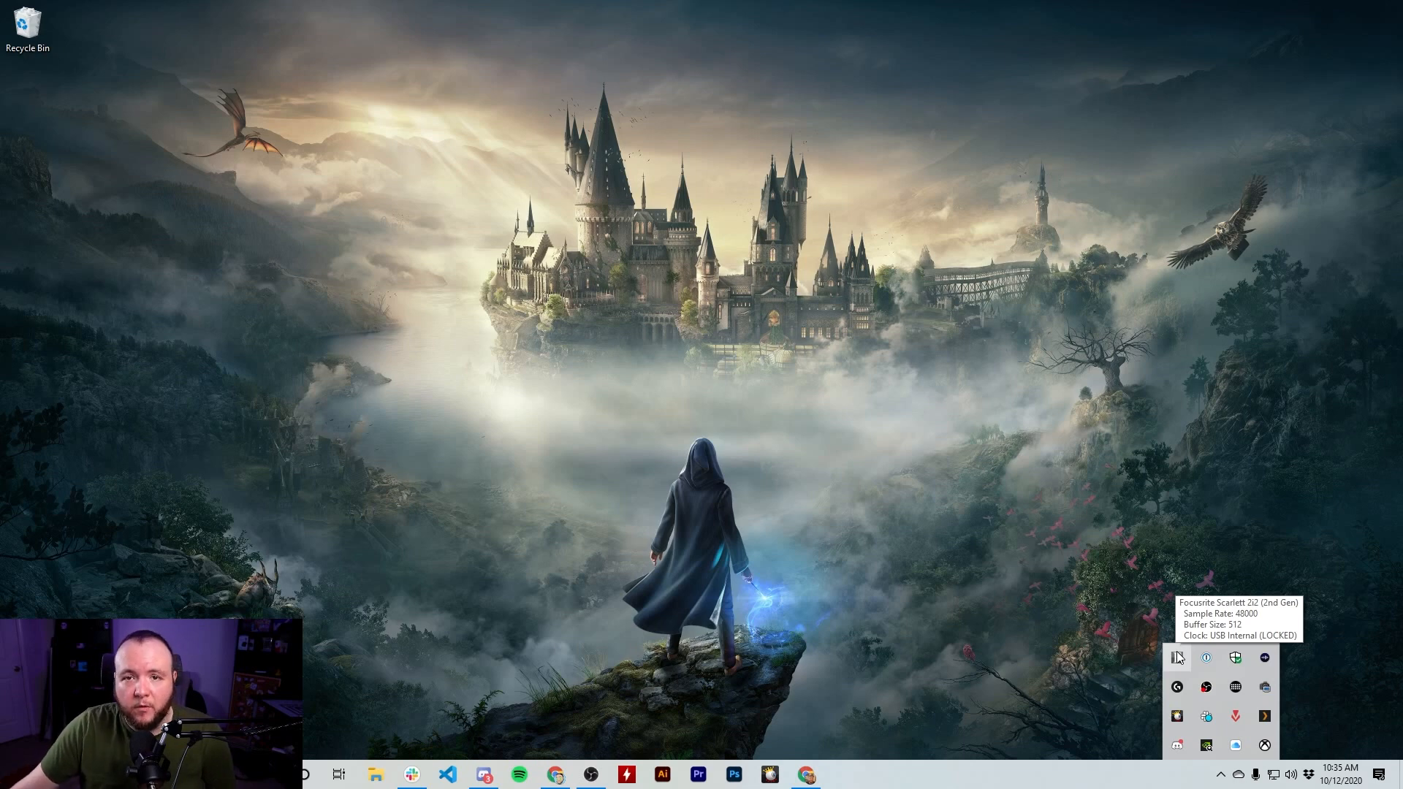
{"action": "mouse_move", "coordinate": [1302, 587]}
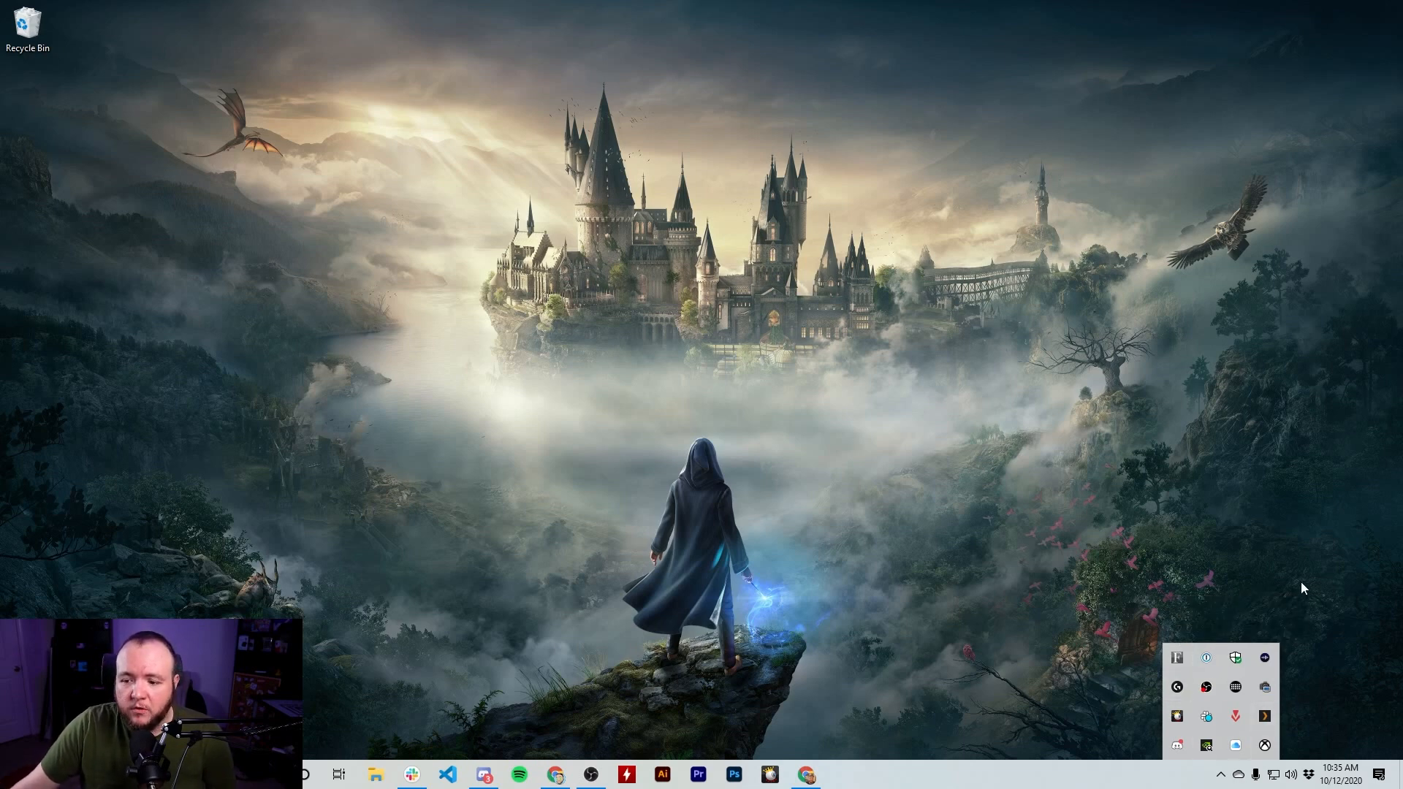
{"action": "mouse_move", "coordinate": [1227, 595]}
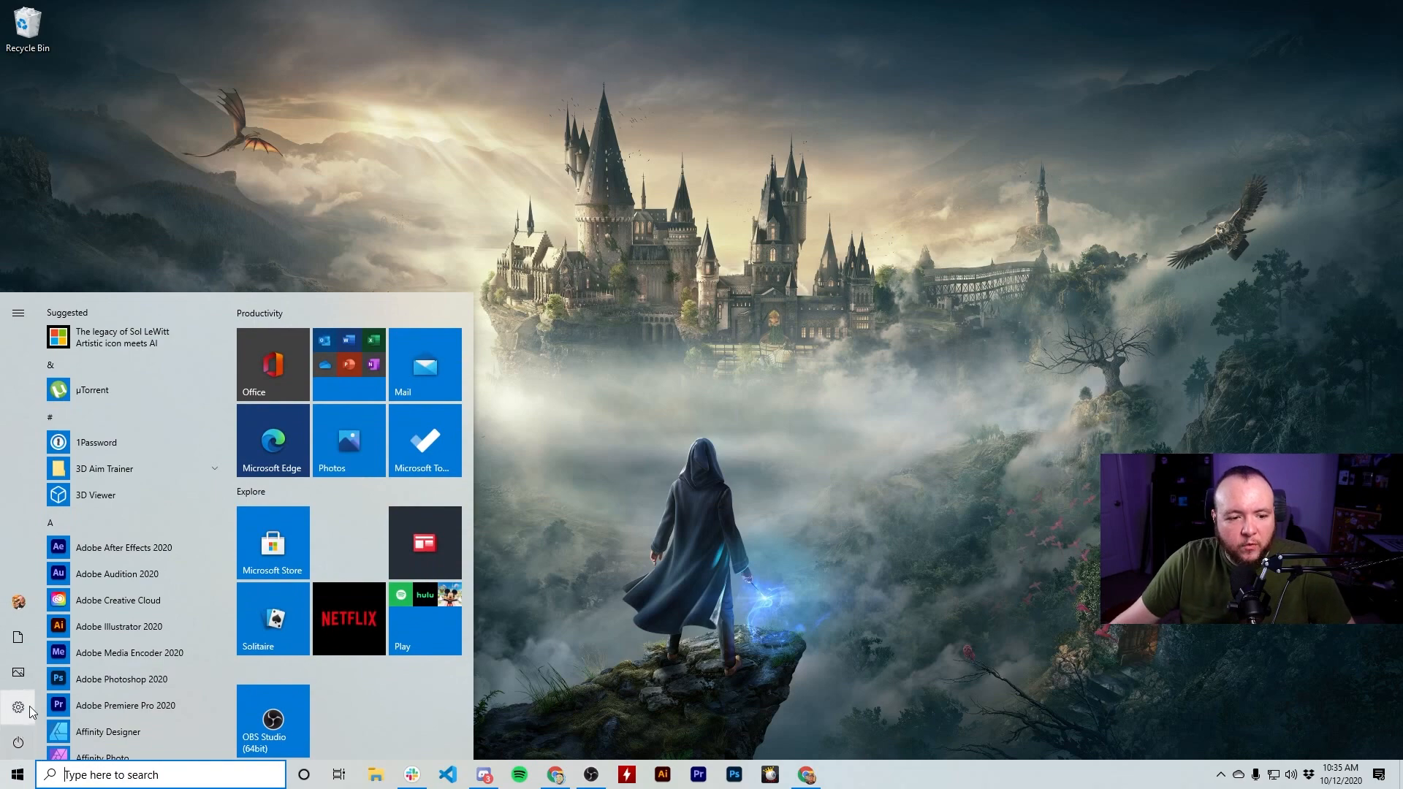
- Launch Windows Settings from Start and go to the Apps & features page
{"action": "left_click", "coordinate": [17, 707]}
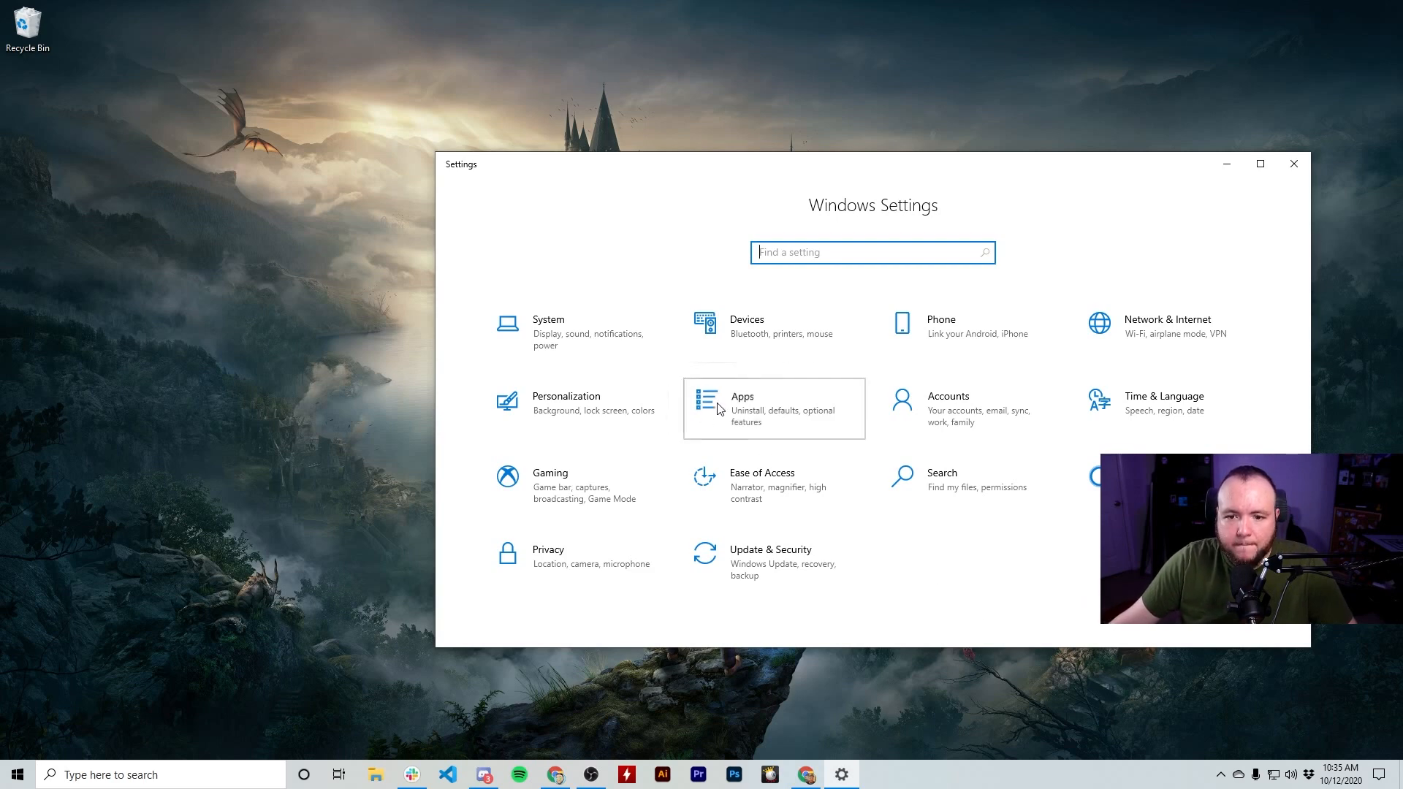
{"action": "left_click", "coordinate": [740, 396]}
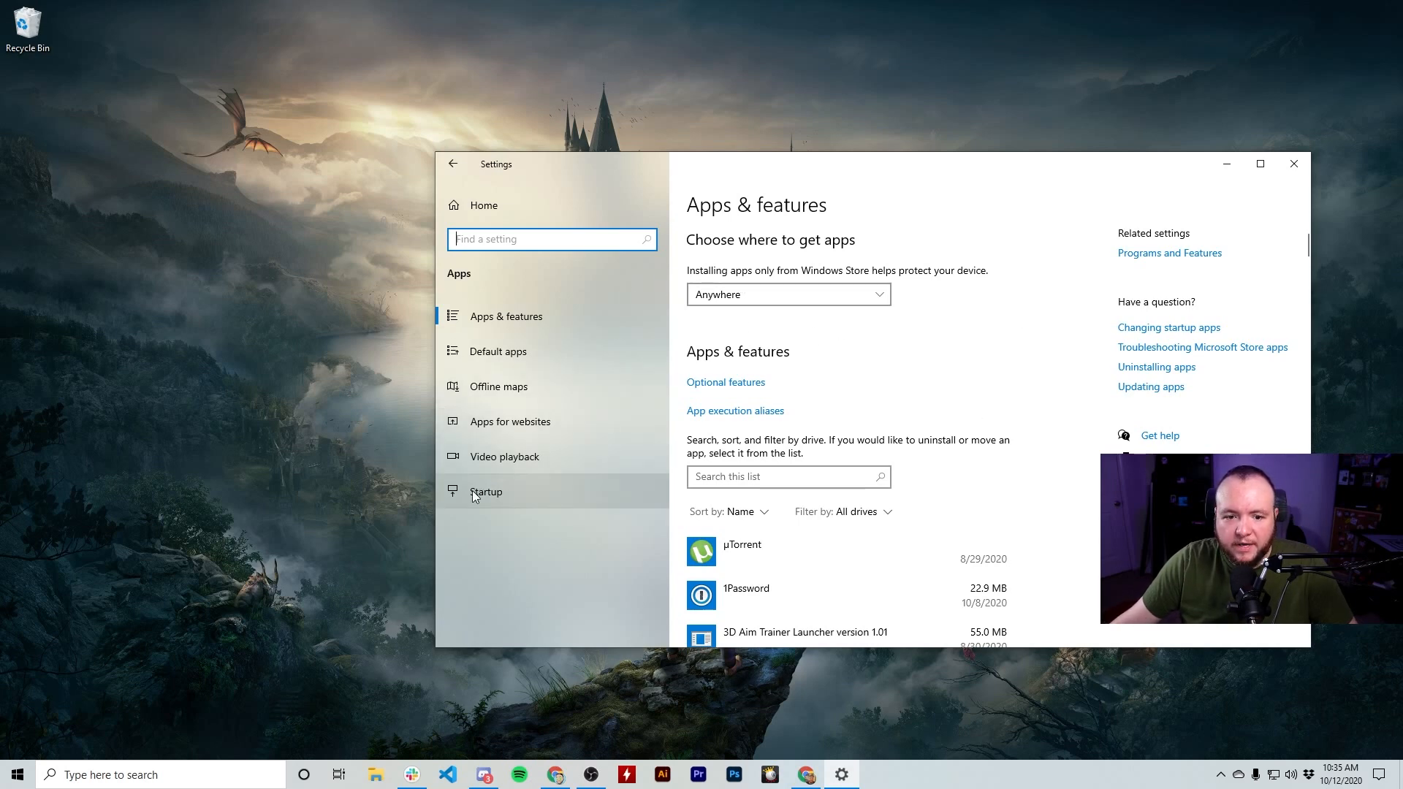
{"action": "mouse_move", "coordinate": [515, 496]}
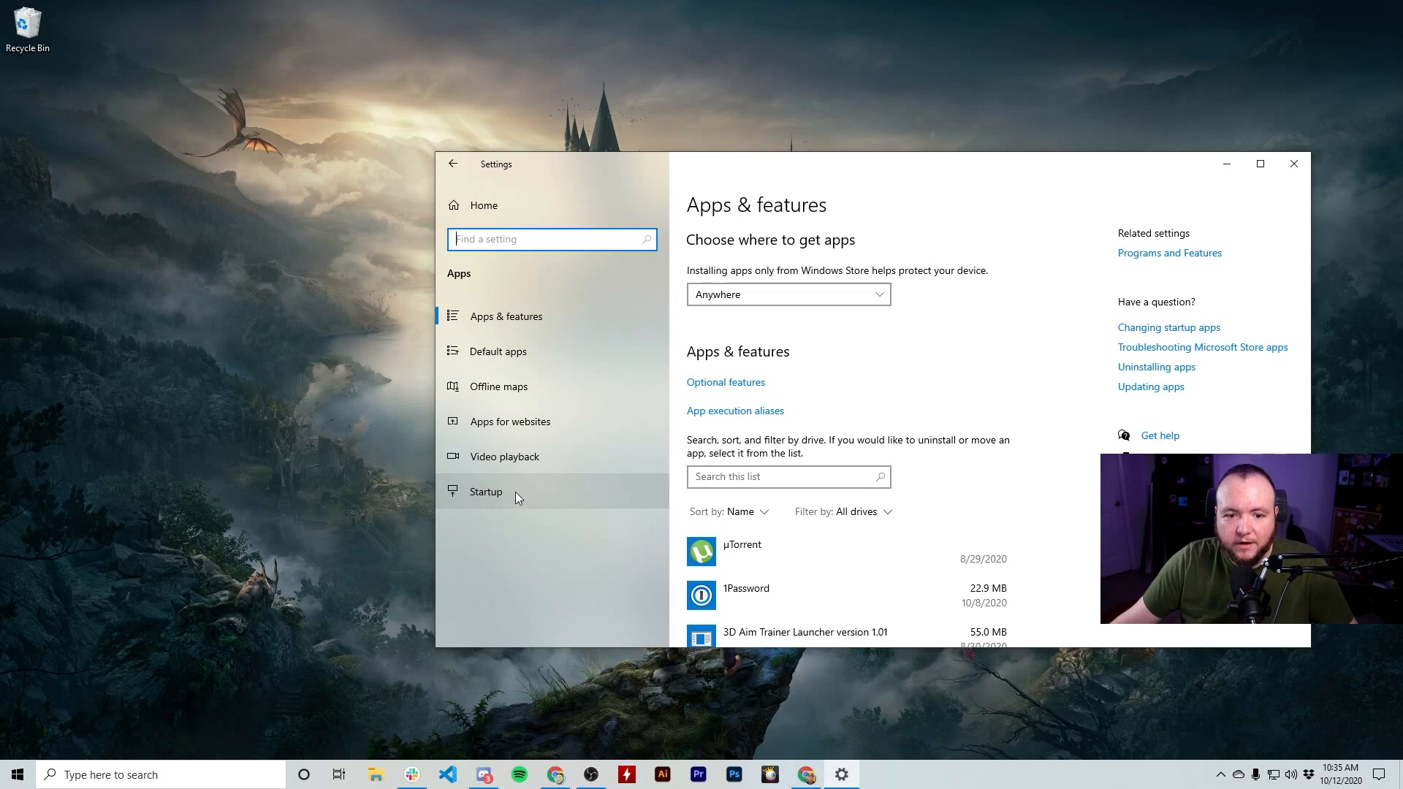
- Go to the Startup page and review the sort options, keeping the list ordered by Name
{"action": "left_click", "coordinate": [485, 491]}
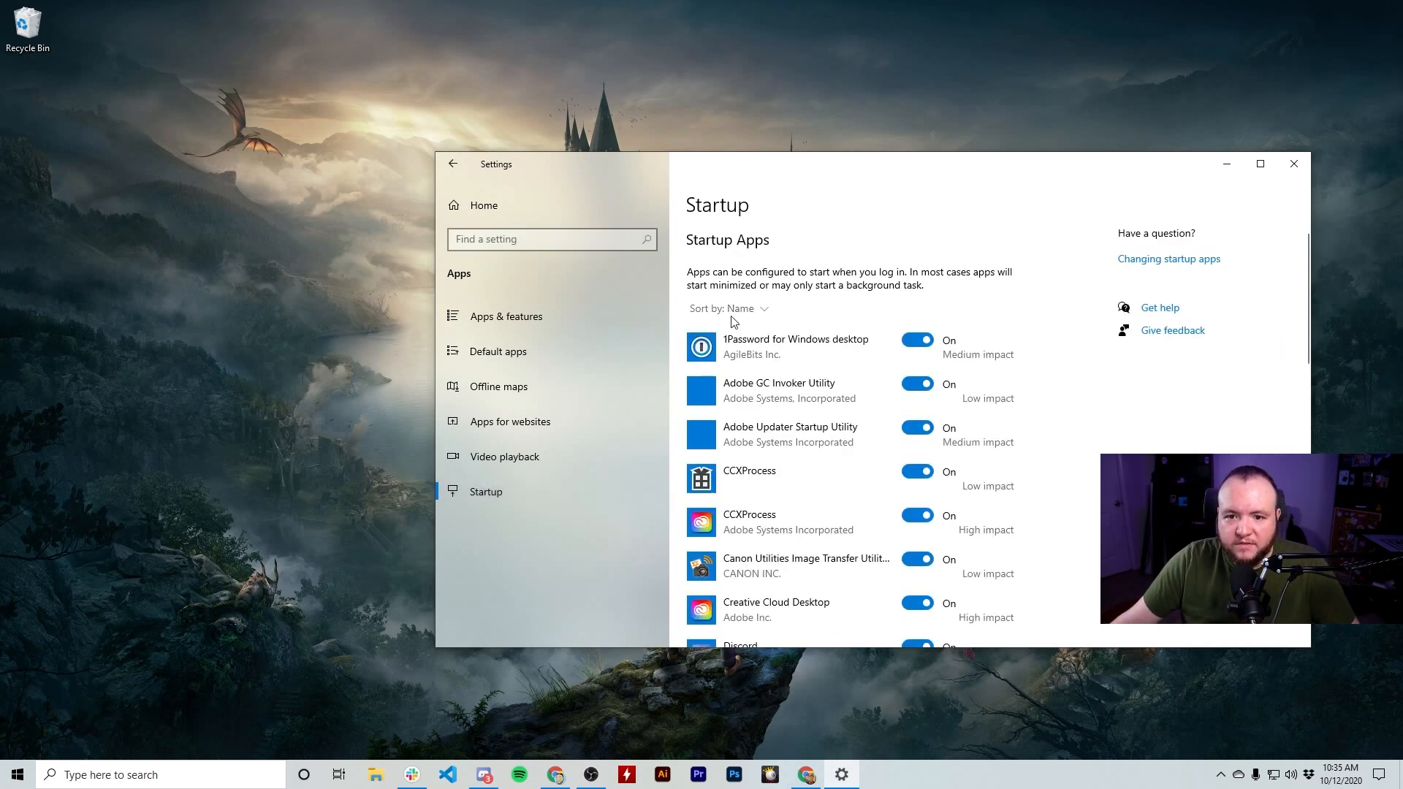
{"action": "left_click", "coordinate": [728, 308]}
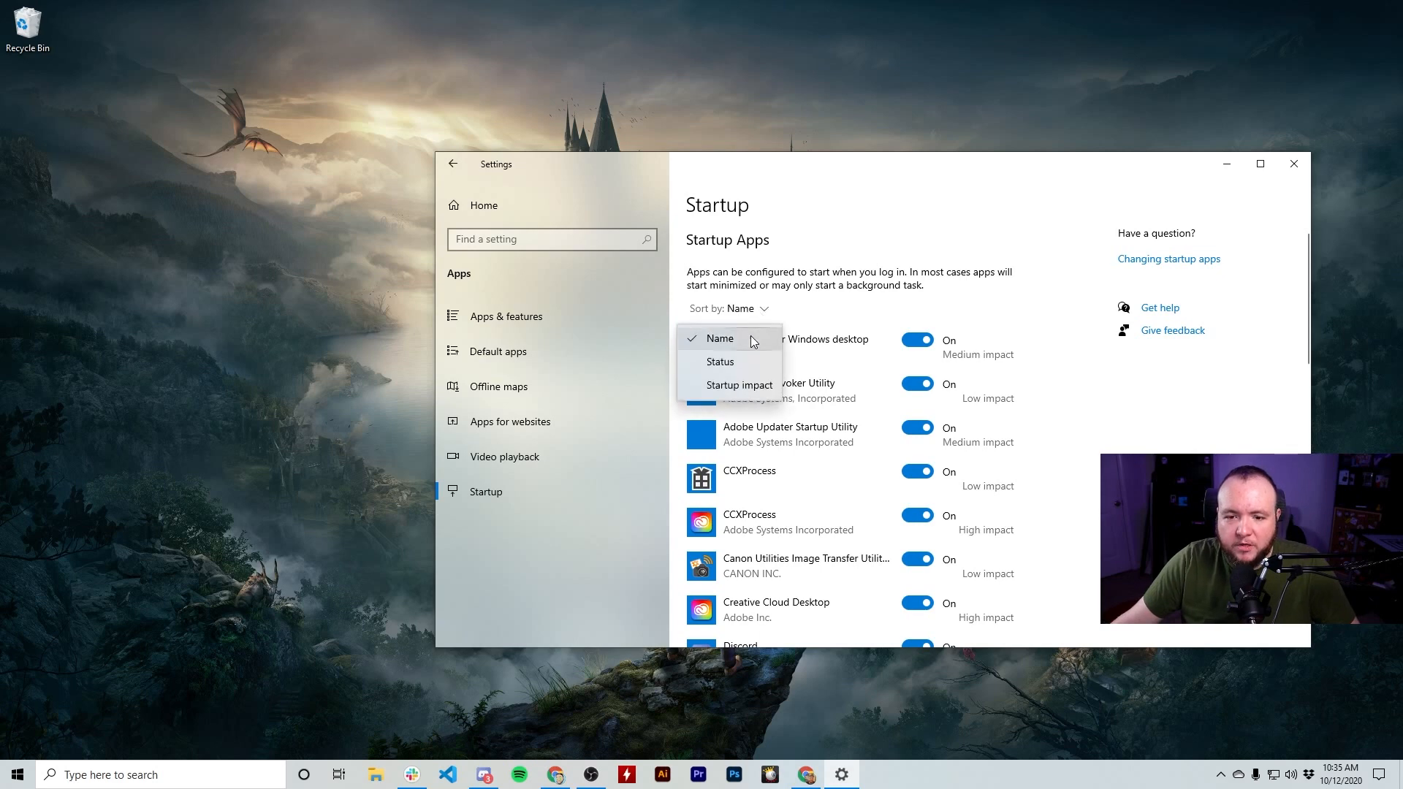
{"action": "mouse_move", "coordinate": [739, 385]}
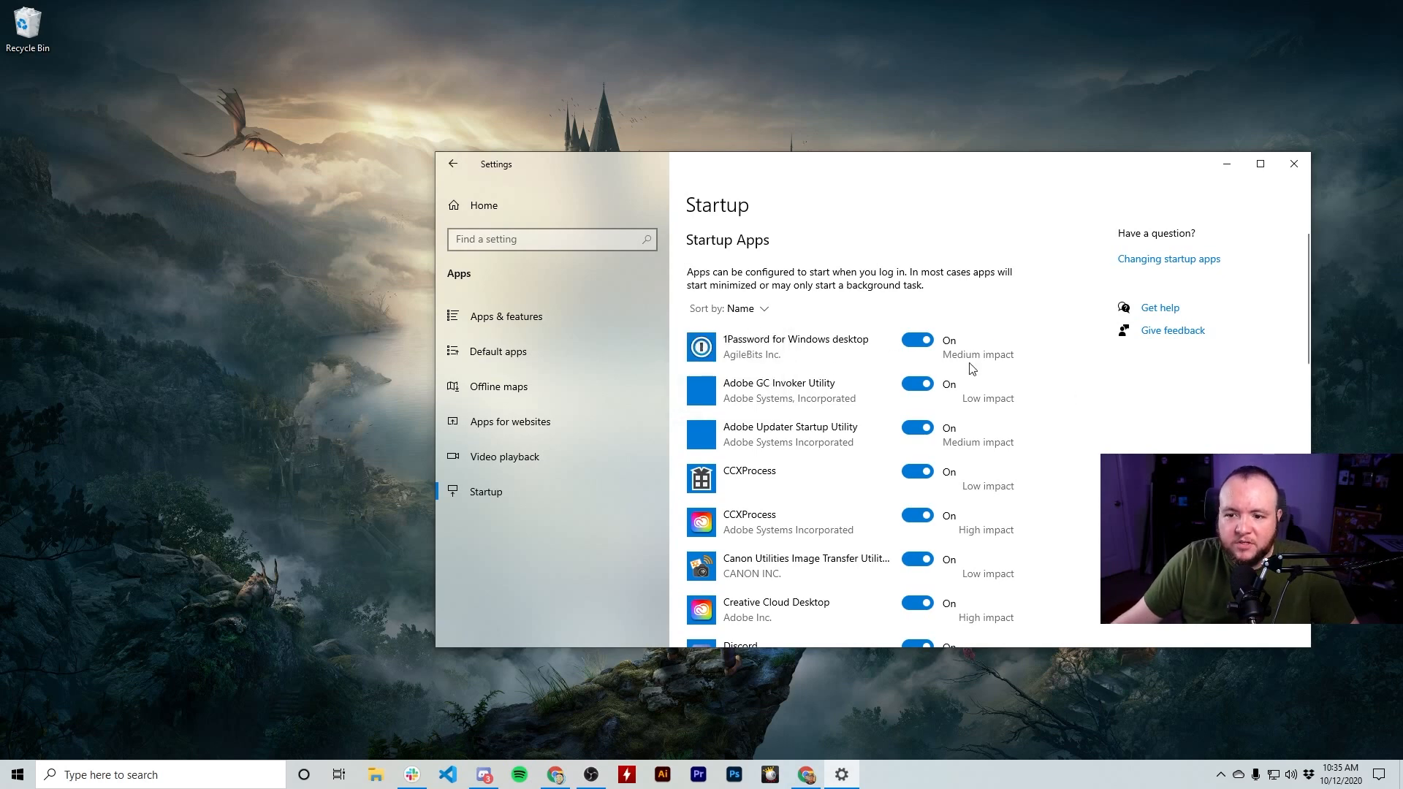
{"action": "mouse_move", "coordinate": [994, 365]}
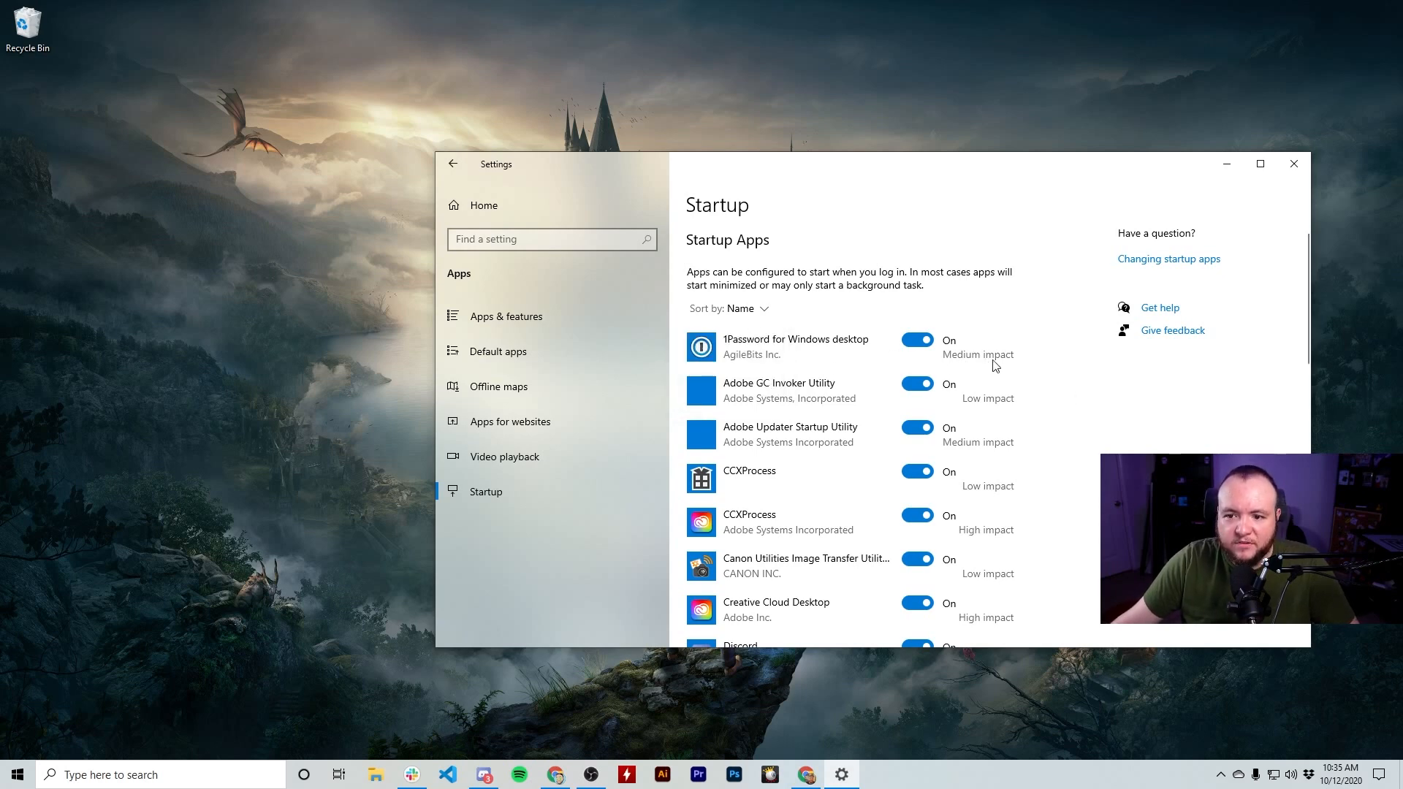
{"action": "mouse_move", "coordinate": [999, 370]}
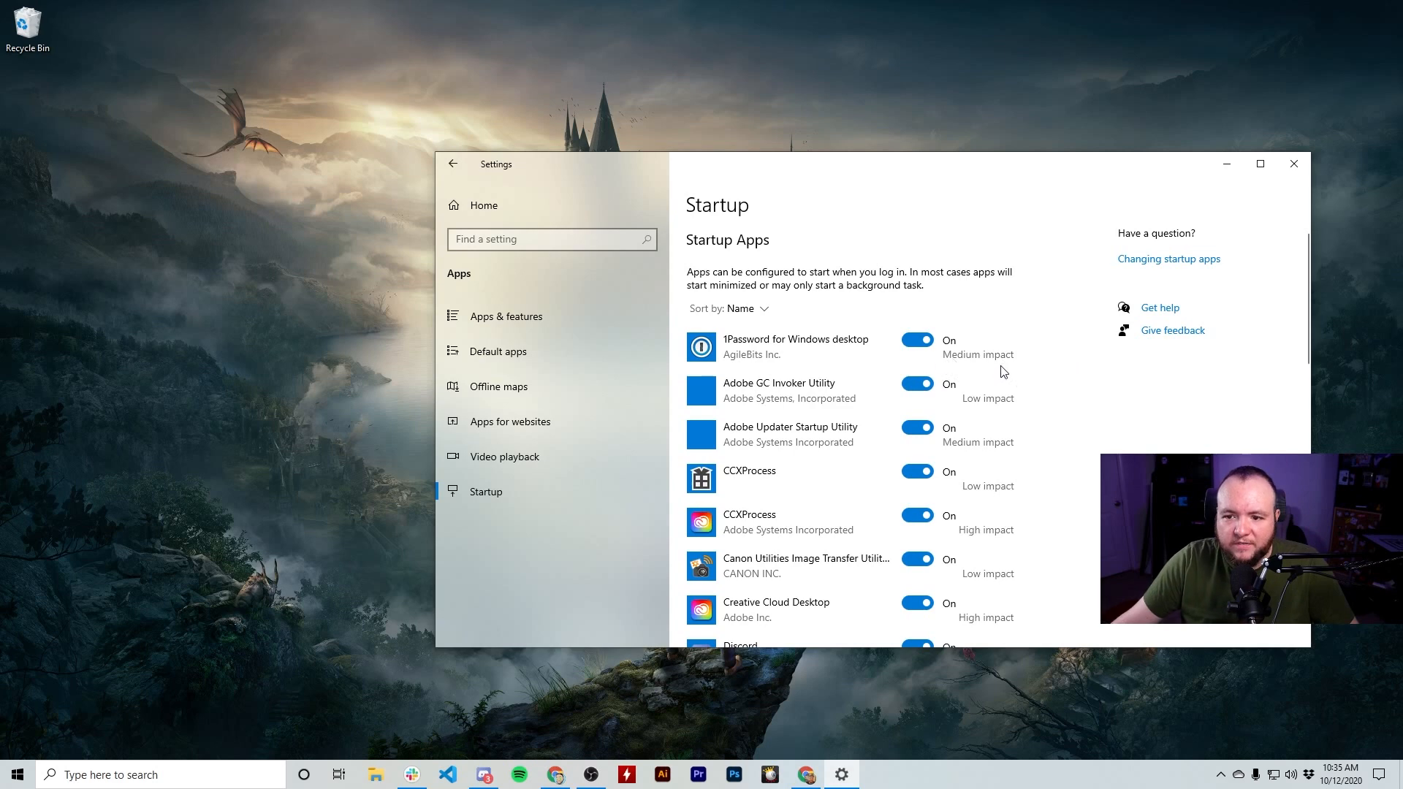
{"action": "scroll", "scroll_direction": "down", "scroll_amount": 3}
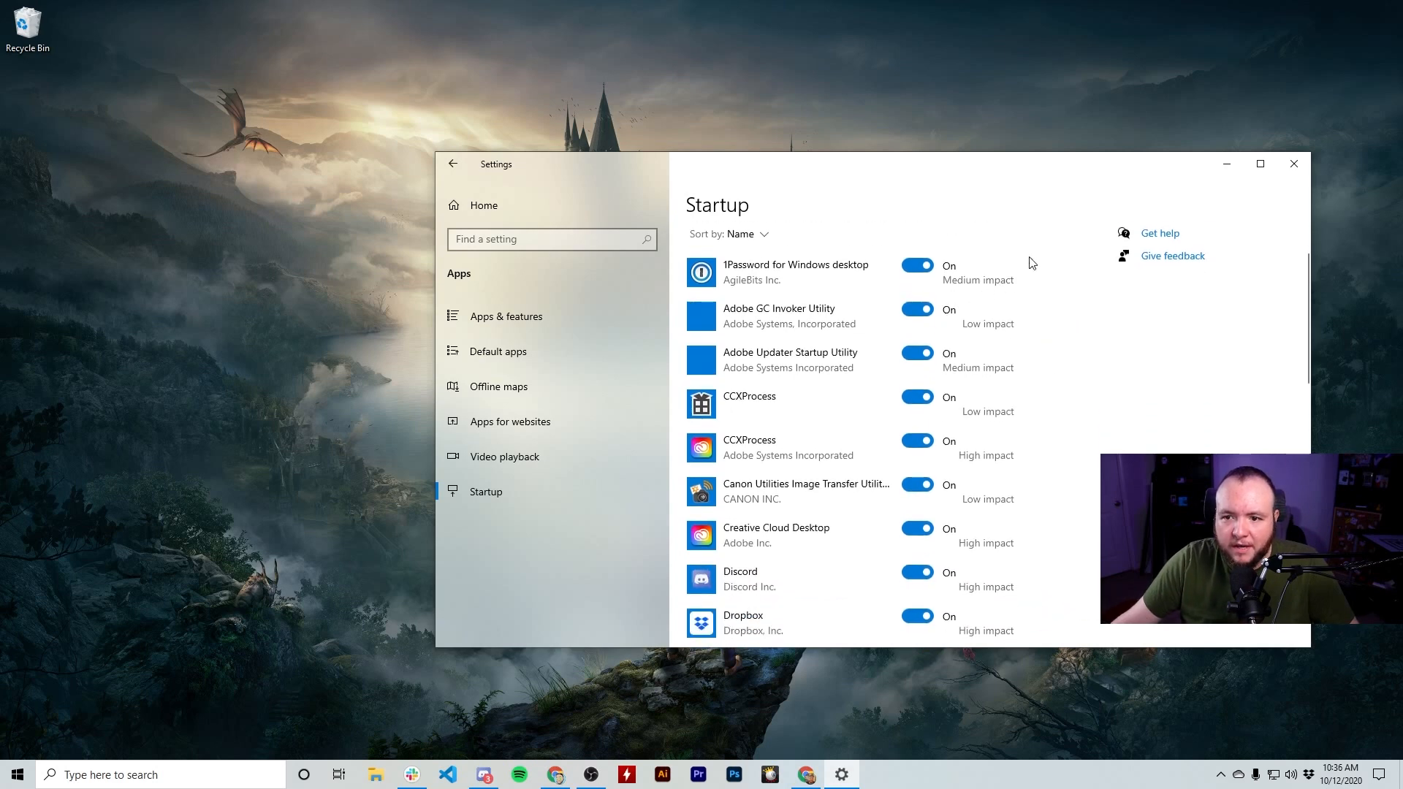
- Maximize Settings and switch Microsoft OneDrive and iCloud Drive startup to Off
{"action": "left_click", "coordinate": [1258, 164]}
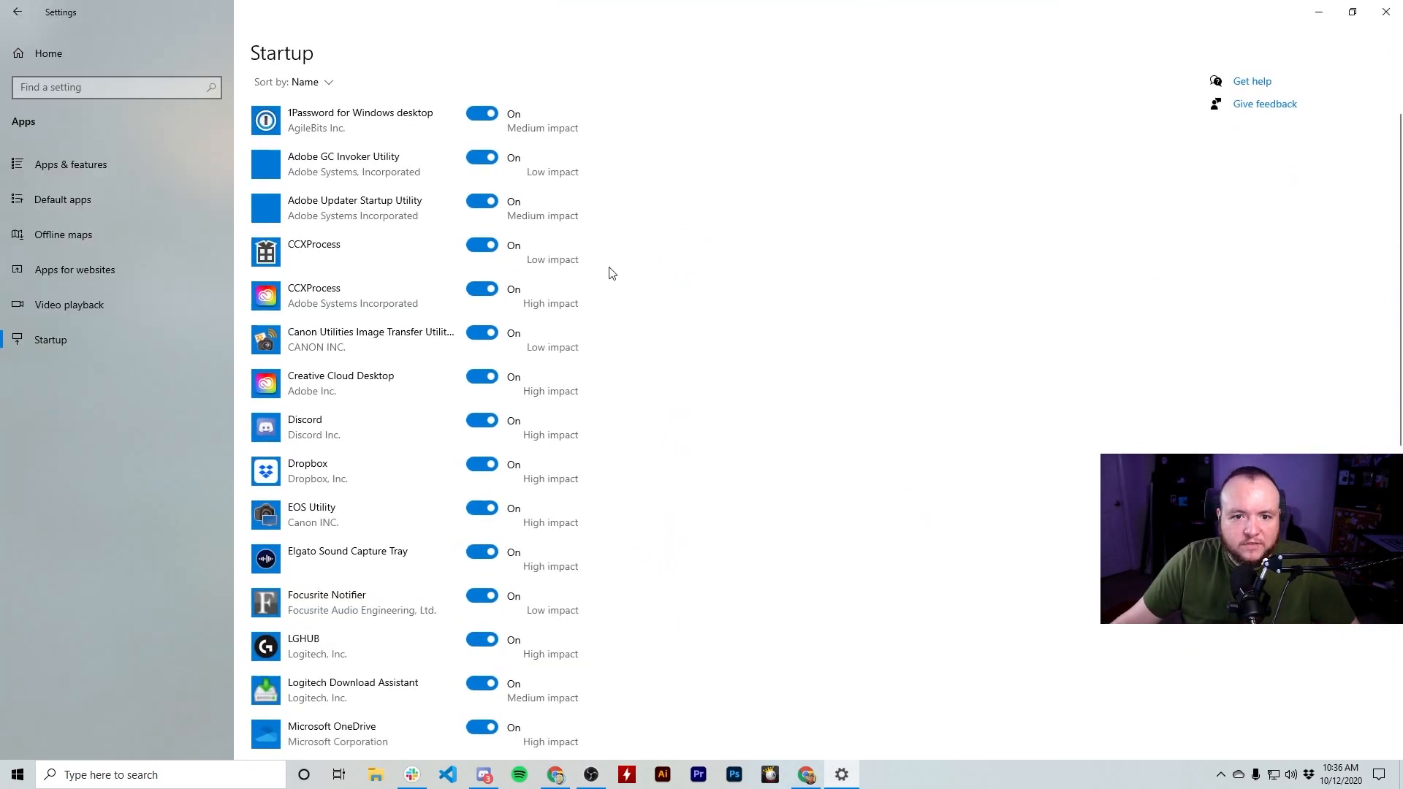
{"action": "scroll", "scroll_direction": "down", "scroll_amount": 3}
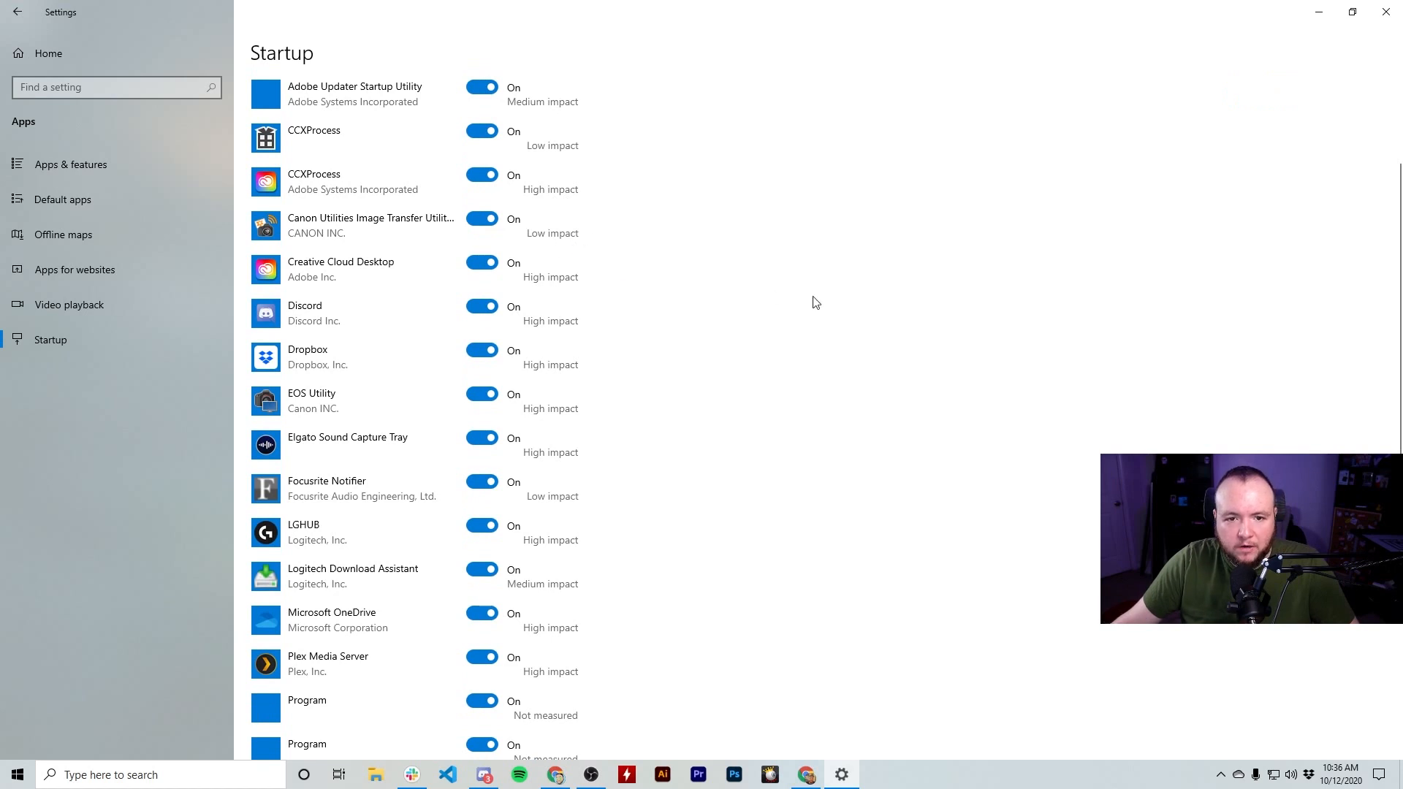
{"action": "mouse_move", "coordinate": [571, 634]}
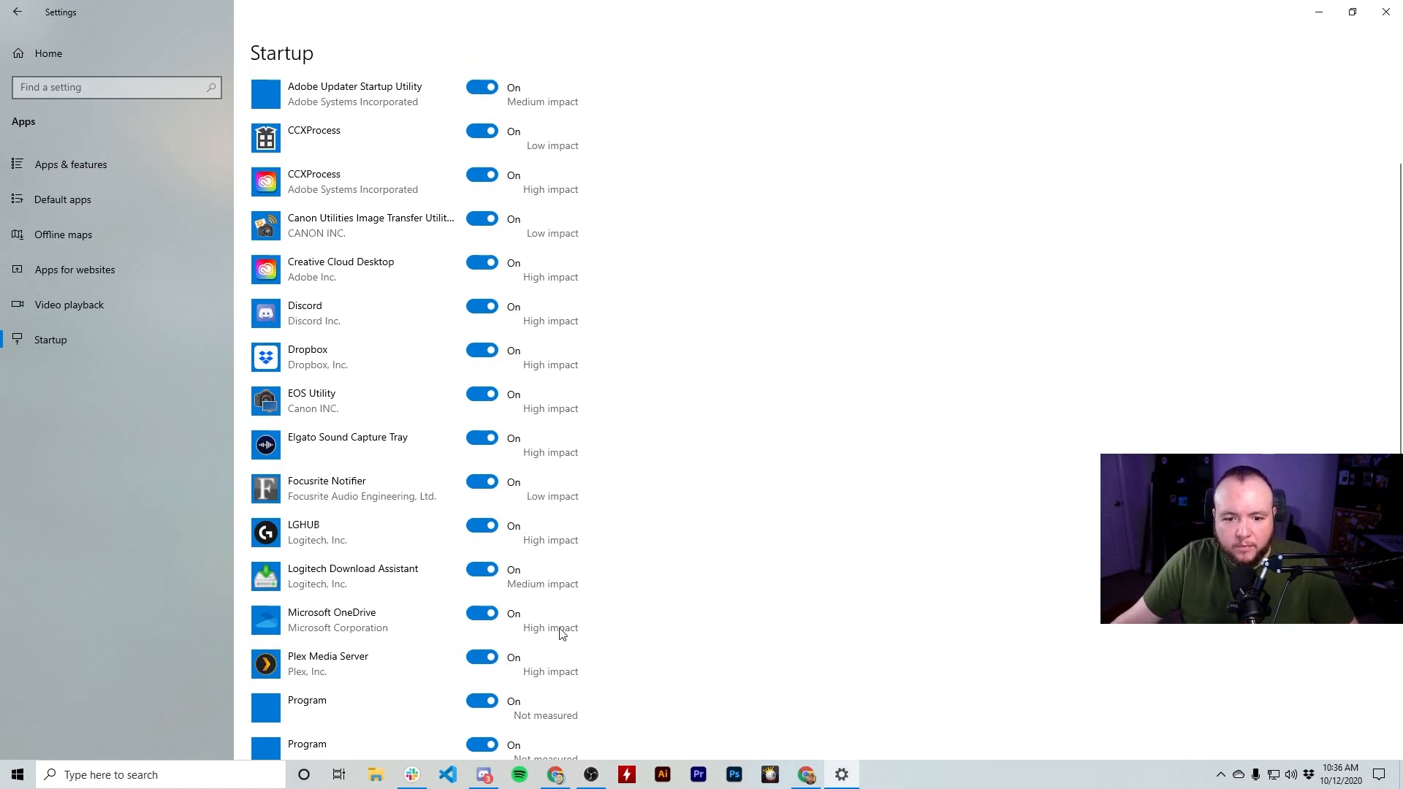
{"action": "mouse_move", "coordinate": [349, 632]}
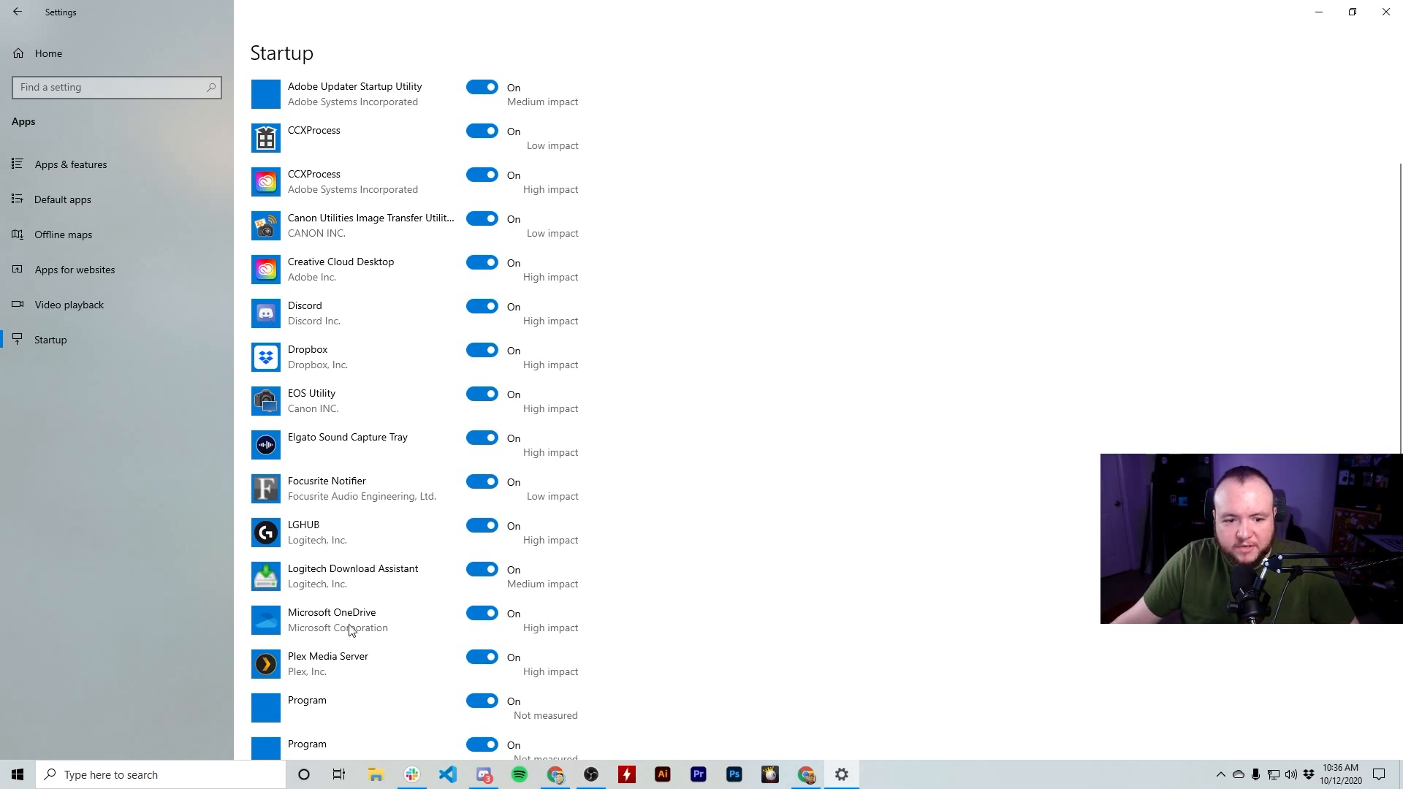
{"action": "left_click", "coordinate": [481, 612]}
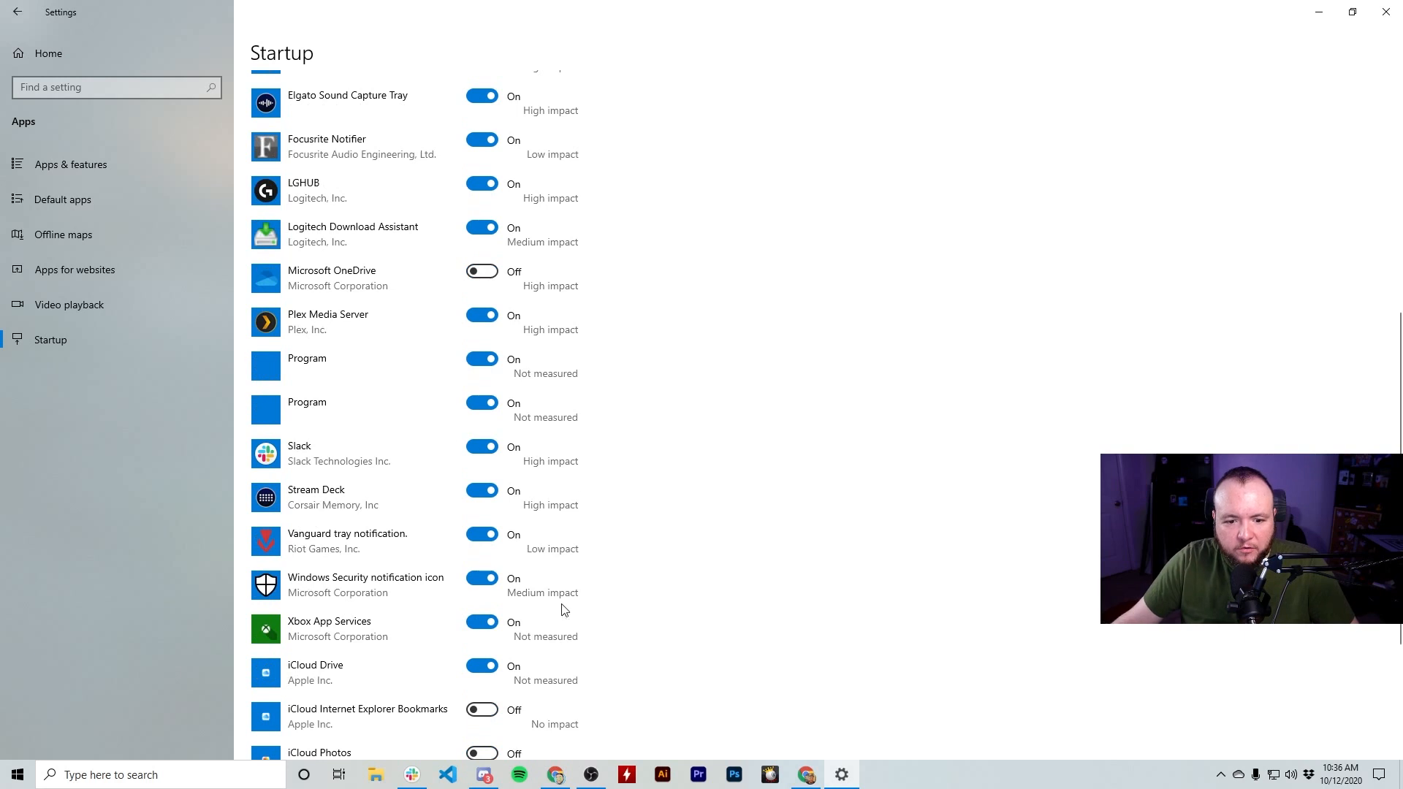
{"action": "mouse_move", "coordinate": [614, 642]}
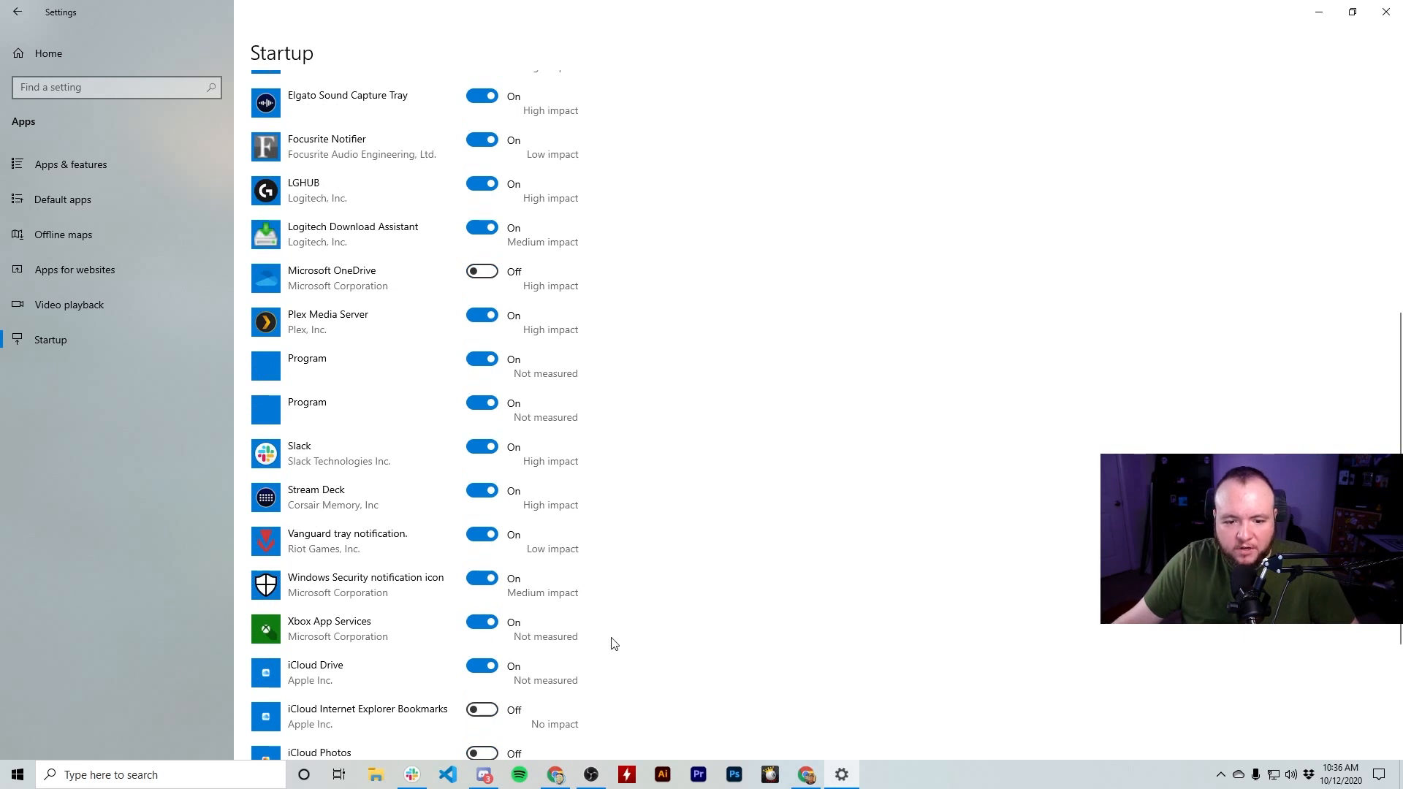
{"action": "left_click", "coordinate": [480, 666]}
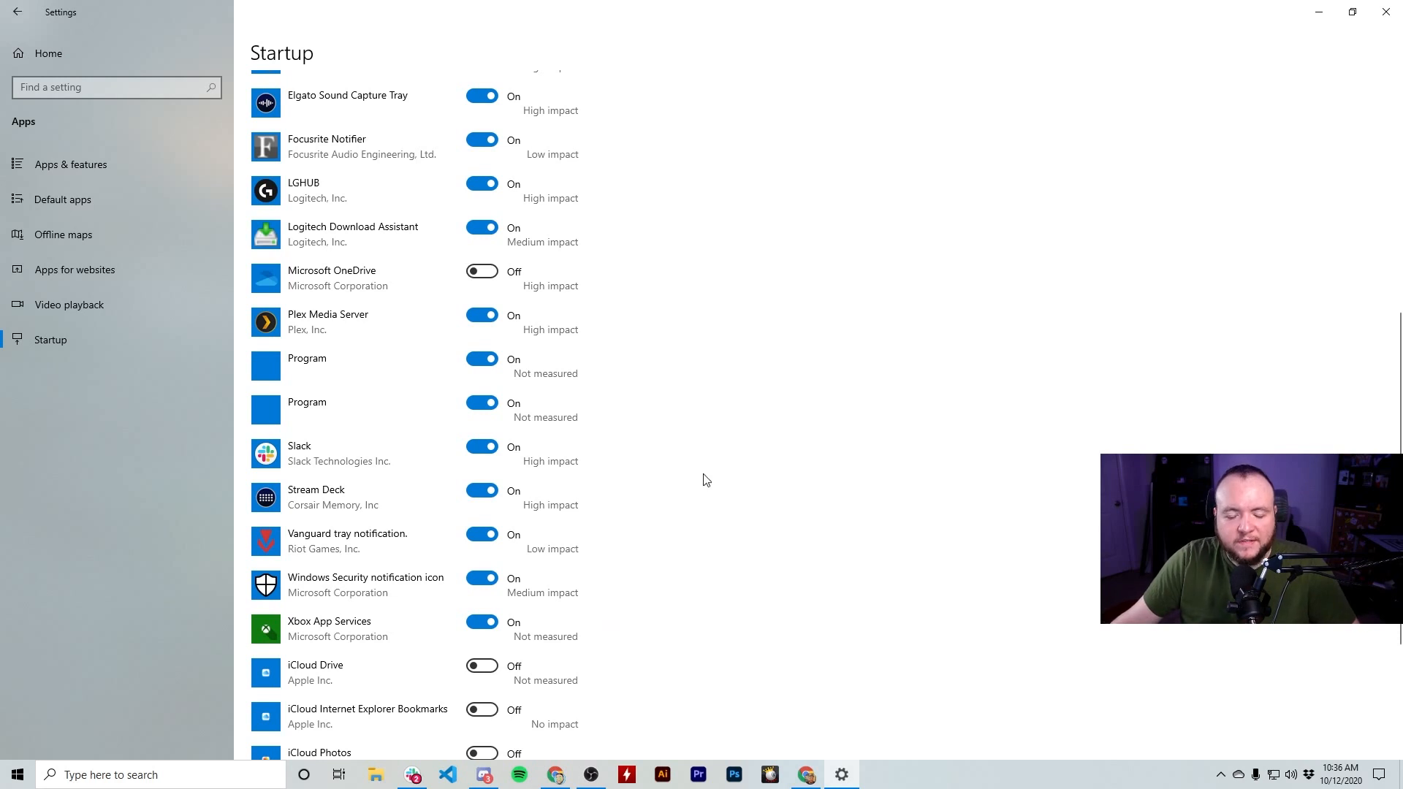
{"action": "scroll", "scroll_direction": "down", "scroll_amount": 3}
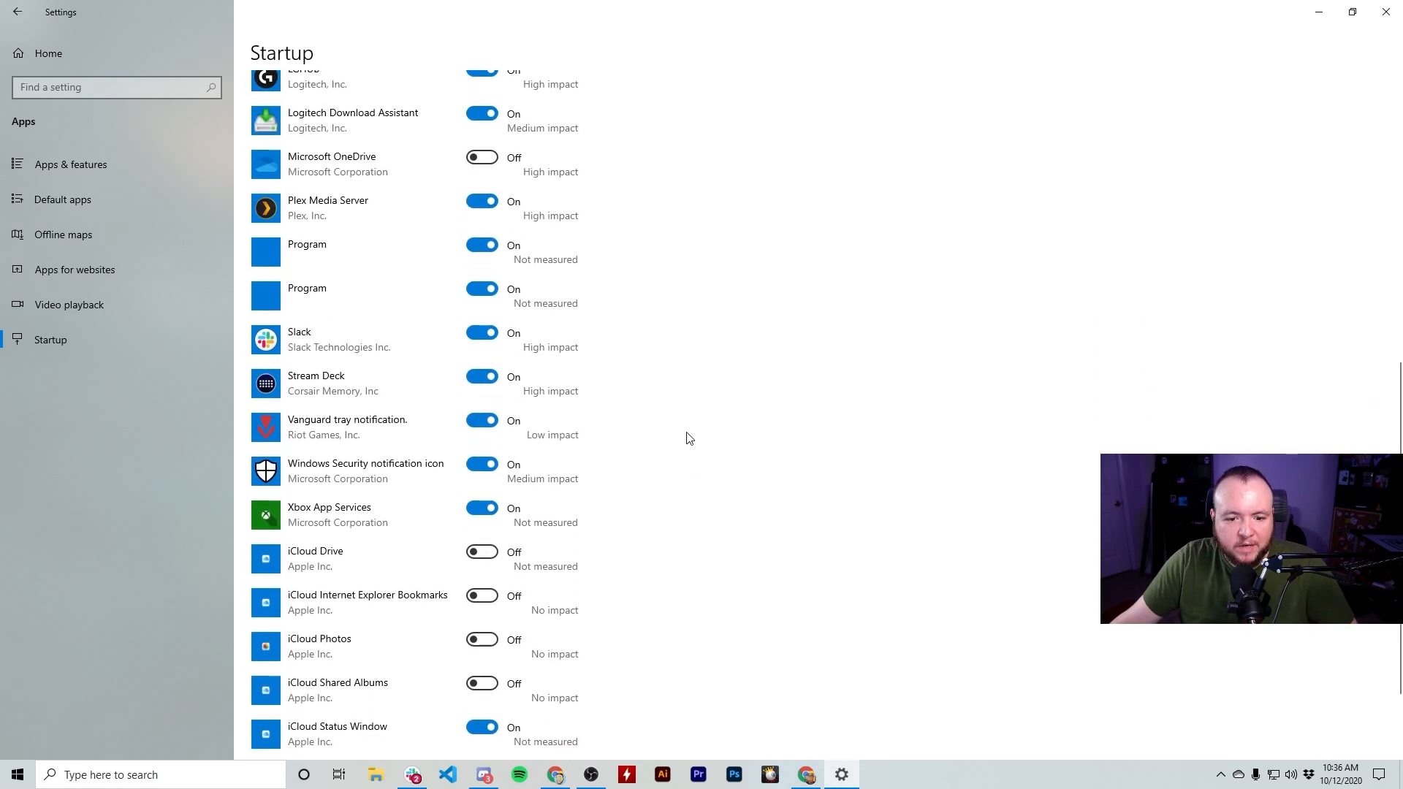
{"action": "scroll", "scroll_direction": "down", "scroll_amount": 3}
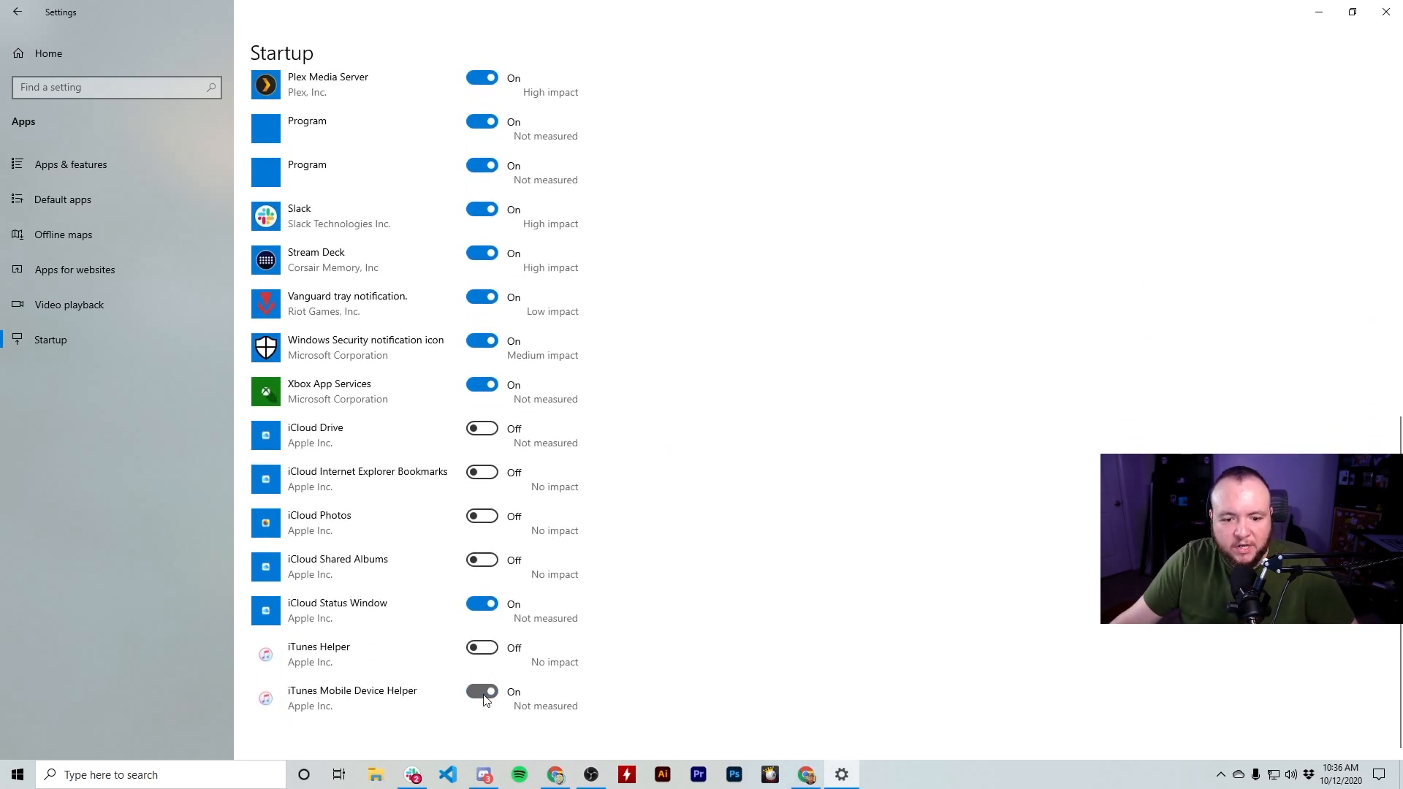
{"action": "scroll", "scroll_direction": "up", "scroll_amount": 3}
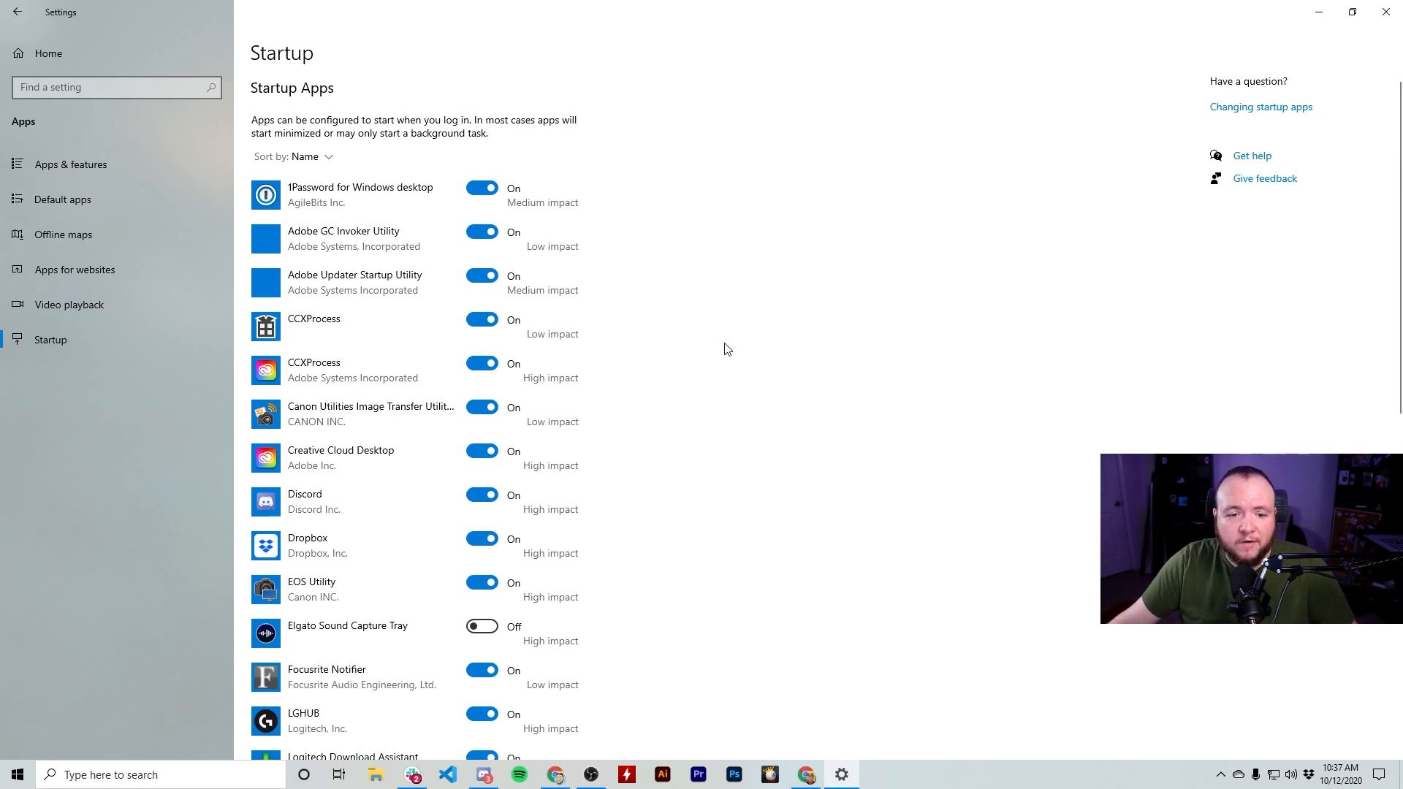
{"action": "mouse_move", "coordinate": [666, 393]}
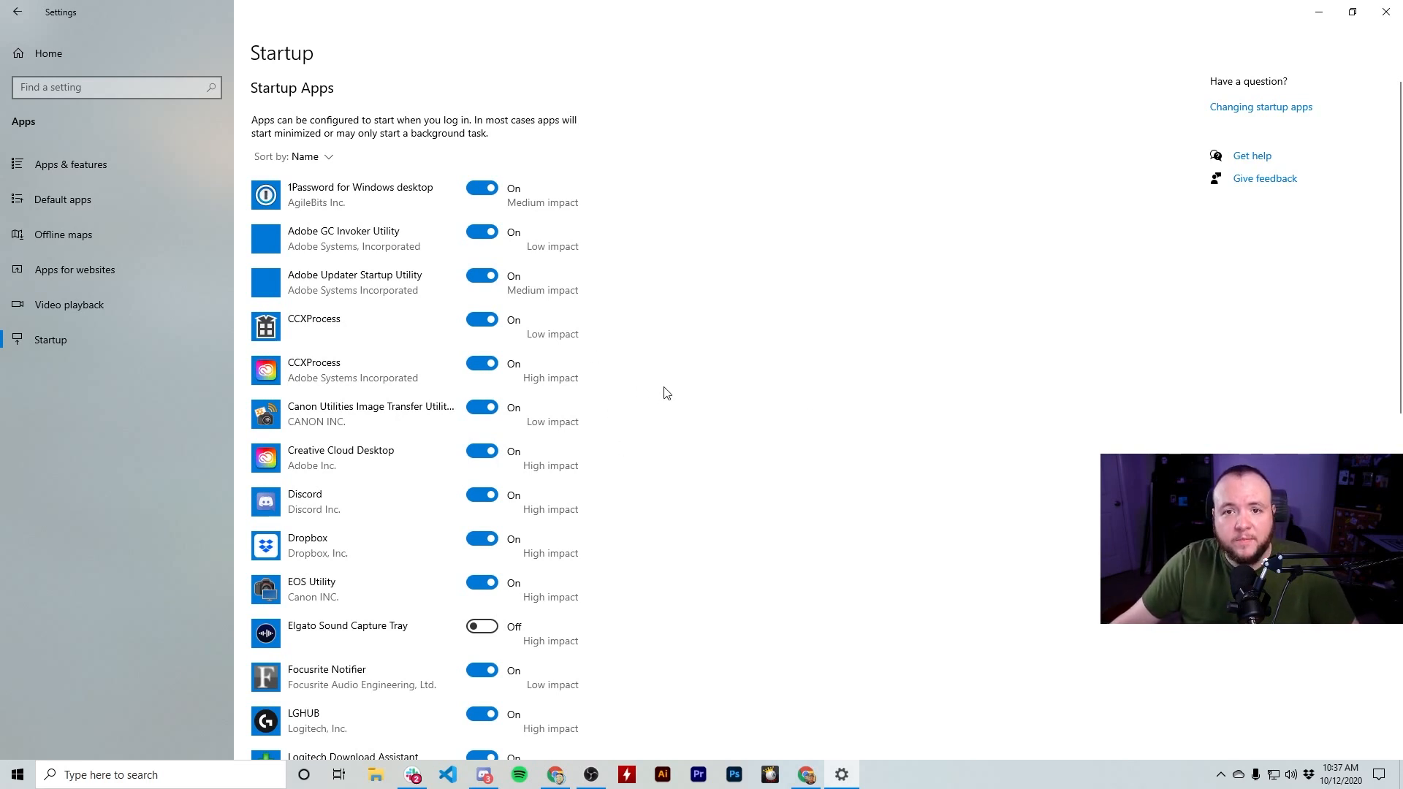
{"action": "mouse_move", "coordinate": [885, 385]}
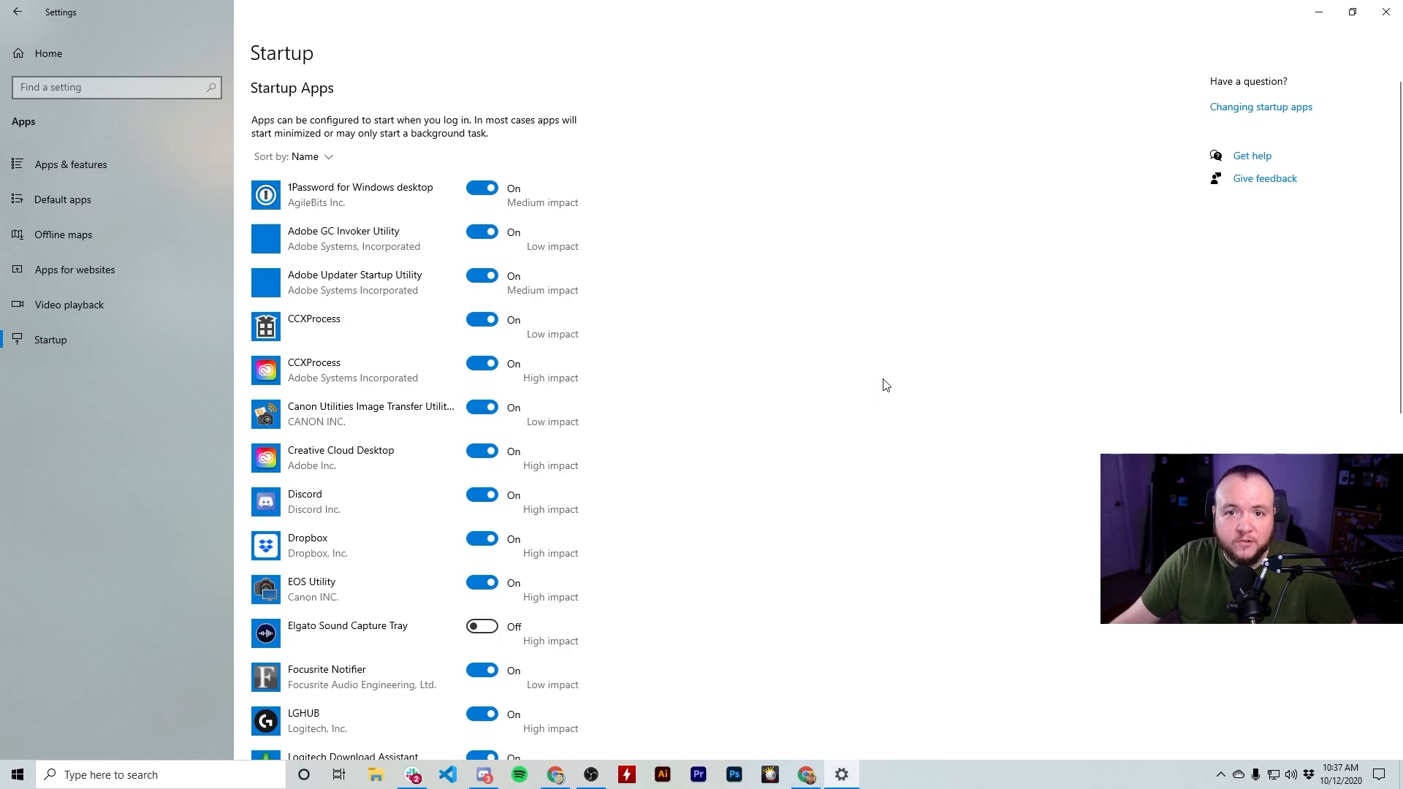